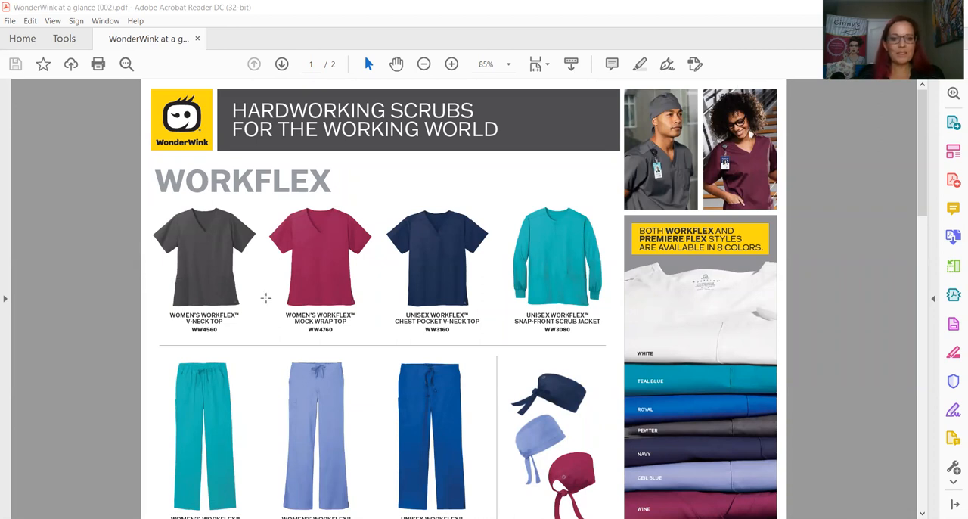
mouse_move(301, 305)
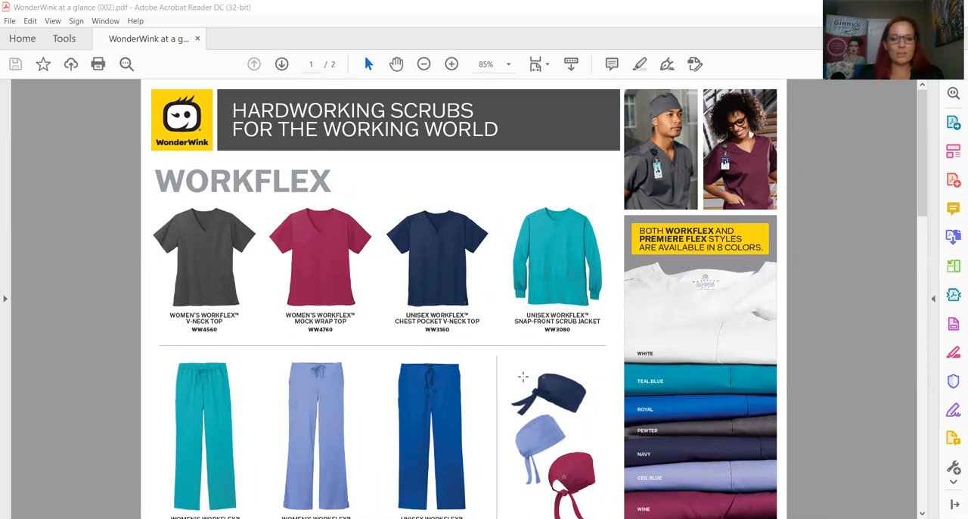
scroll(down, 3)
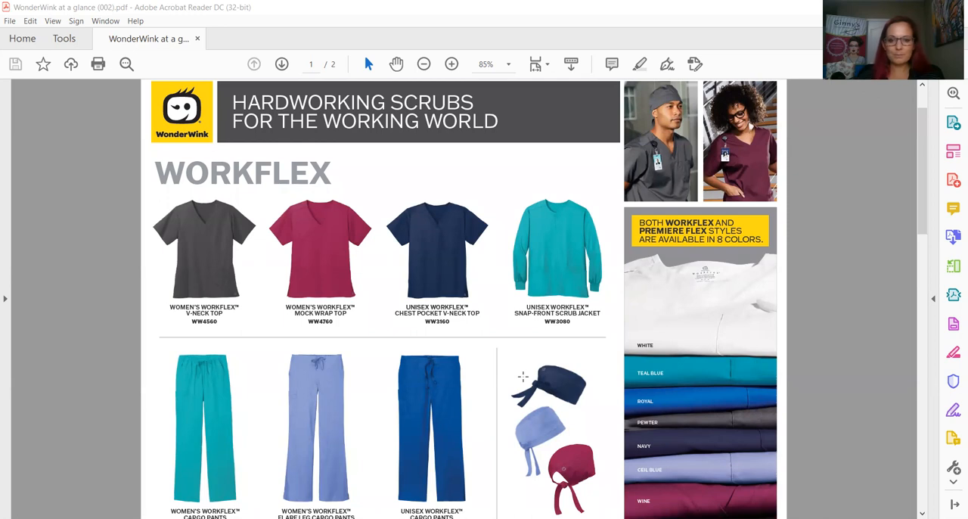
scroll(down, 3)
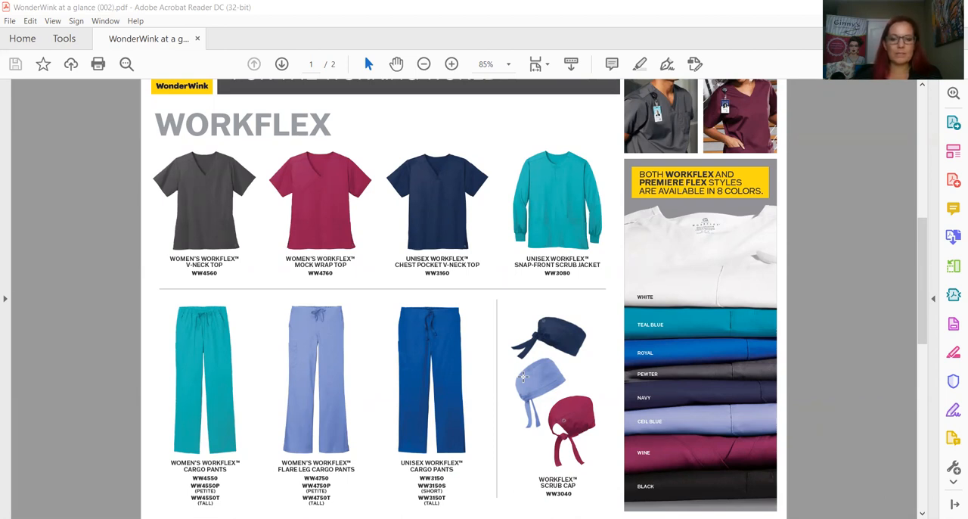
mouse_move(555, 220)
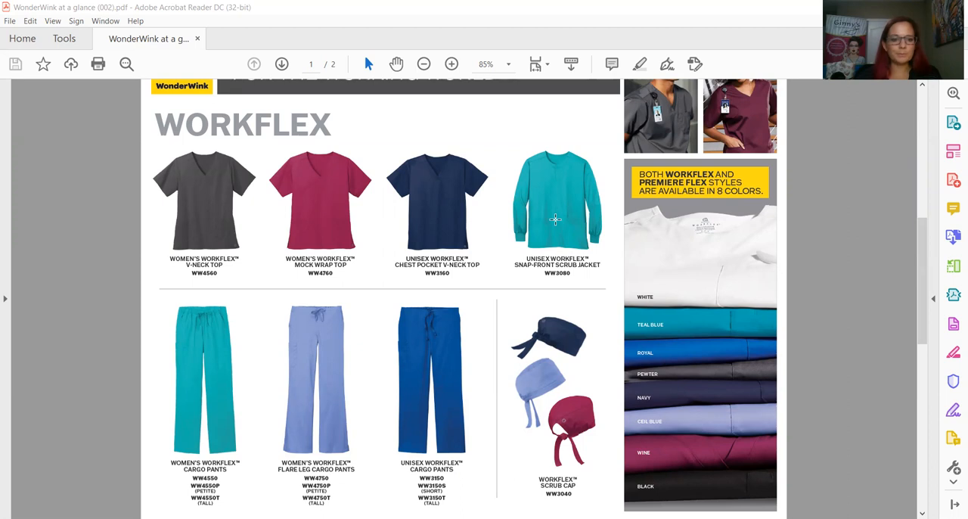
mouse_move(165, 314)
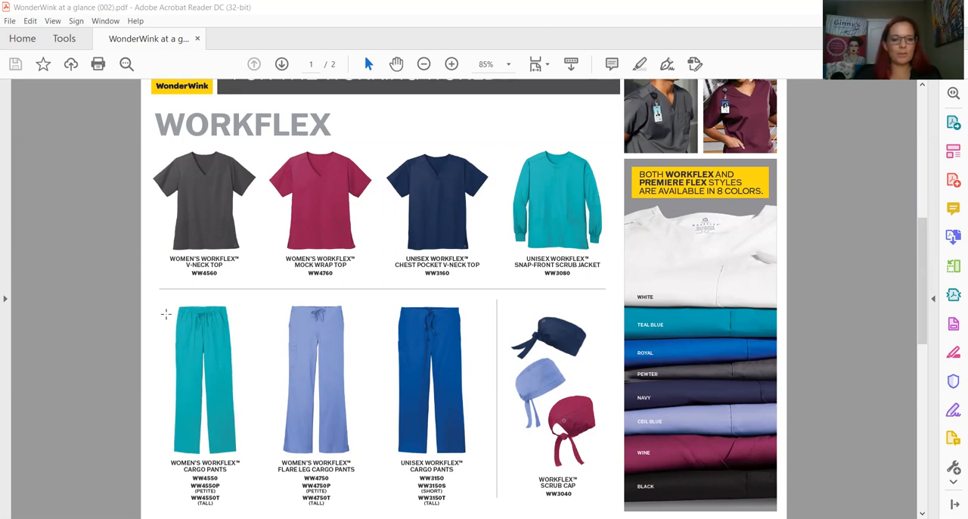
mouse_move(284, 386)
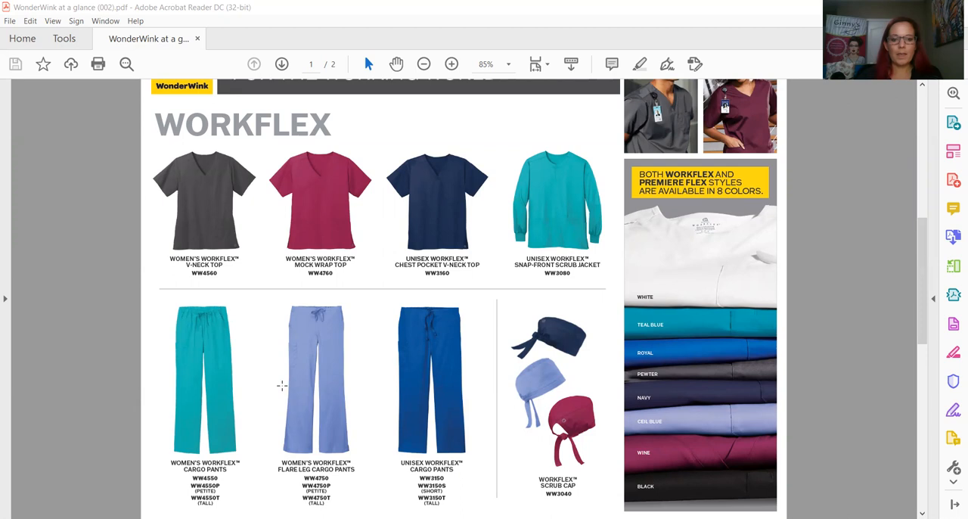
mouse_move(362, 439)
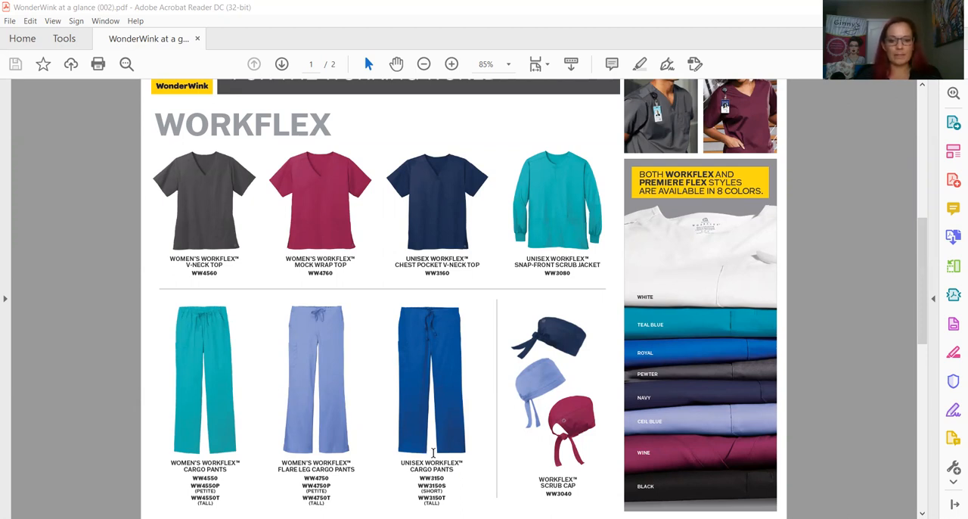
mouse_move(605, 445)
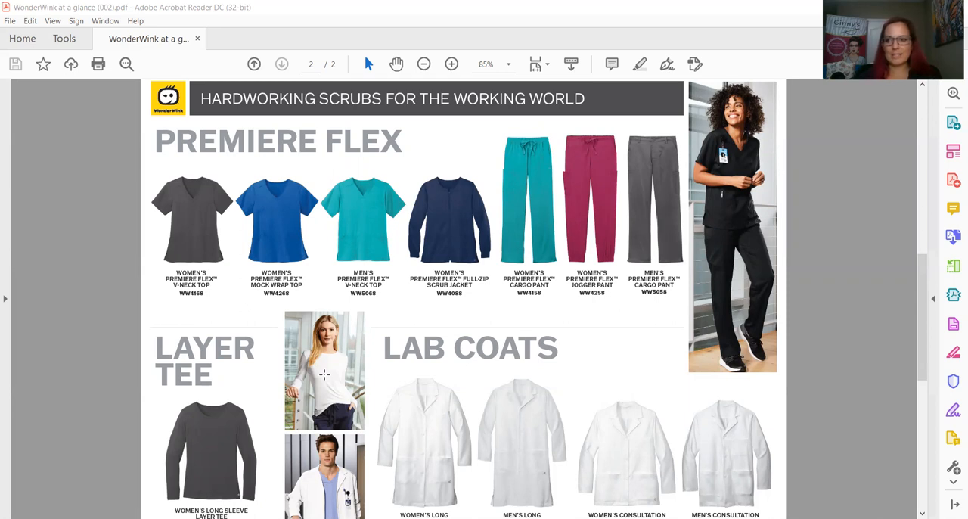
mouse_move(165, 314)
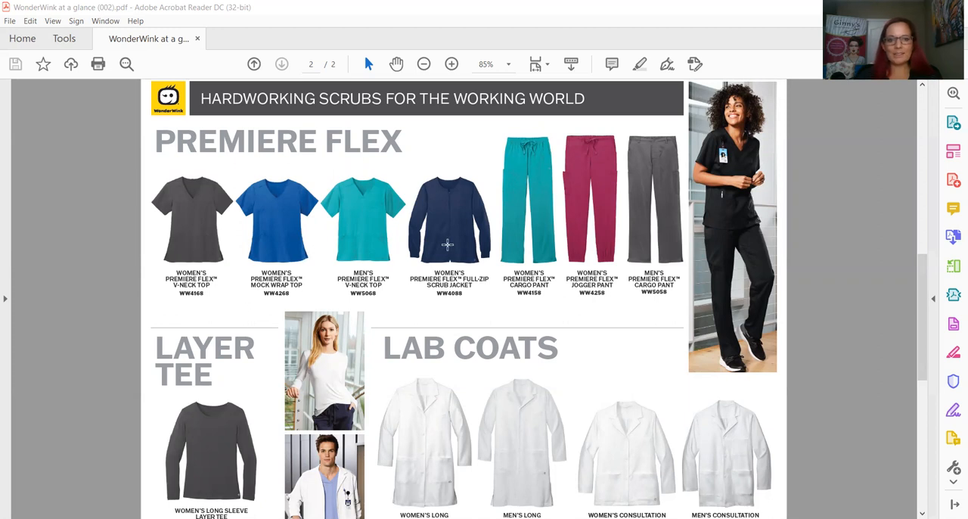
mouse_move(469, 302)
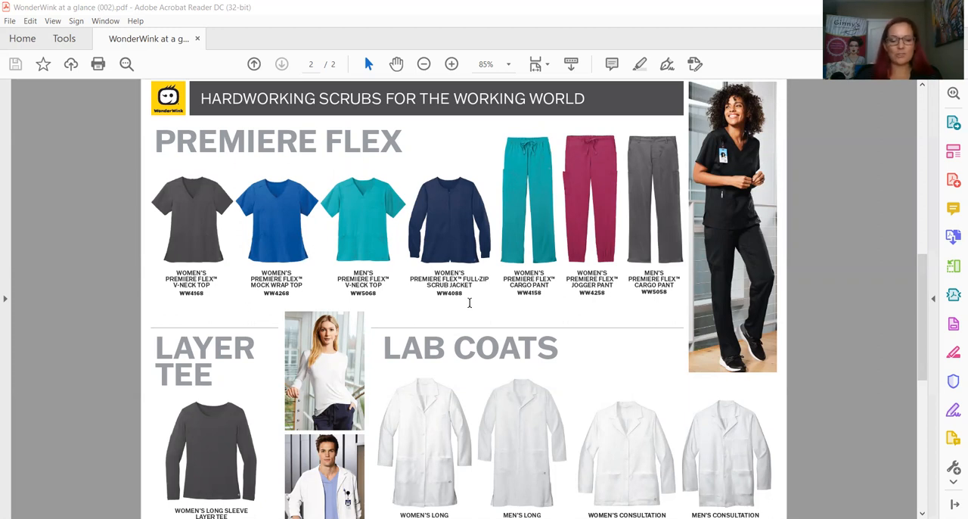
mouse_move(652, 294)
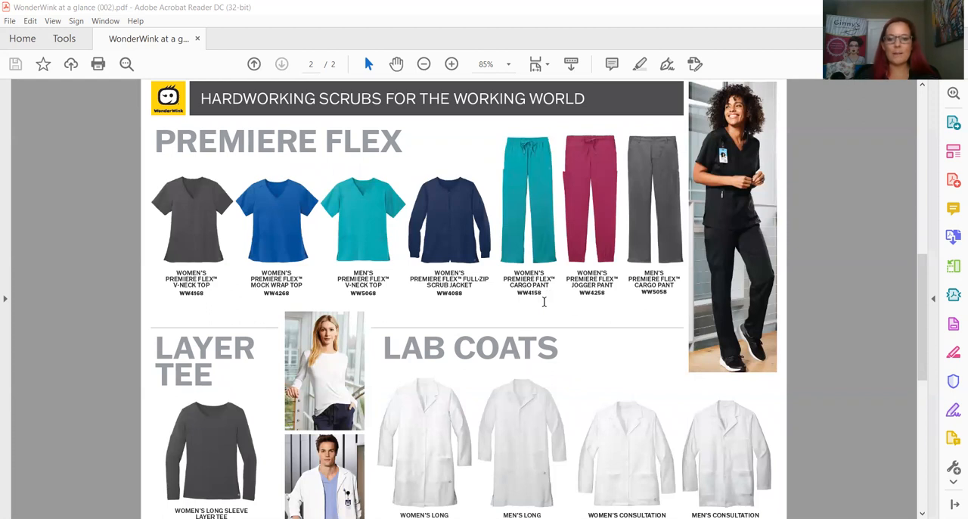
mouse_move(647, 261)
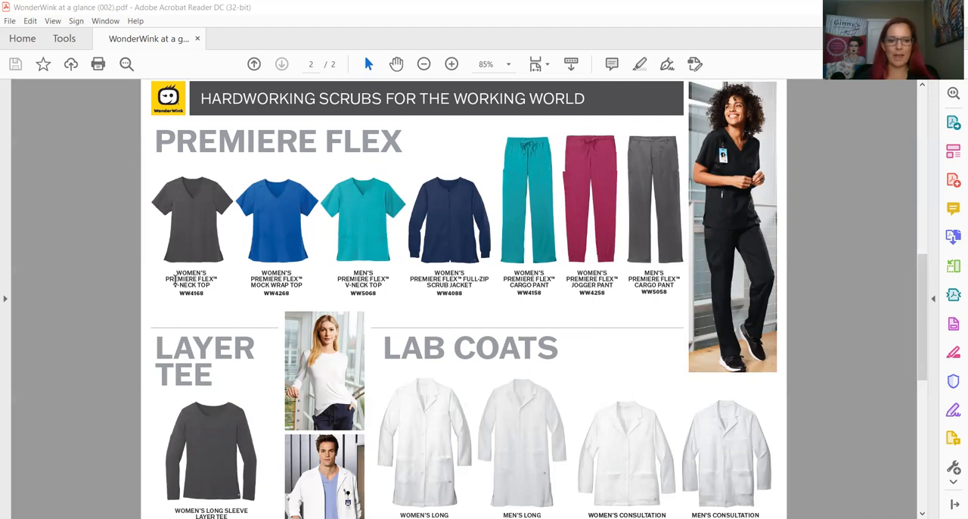
mouse_move(178, 364)
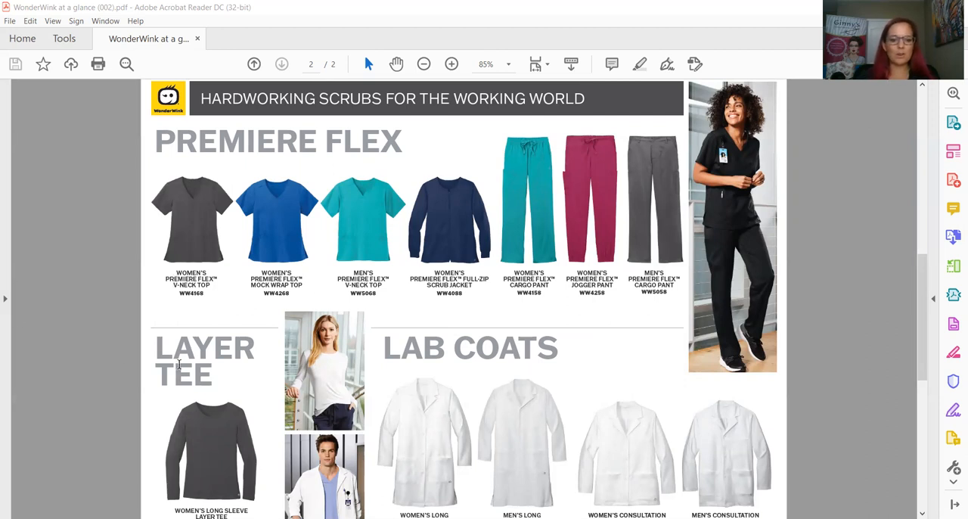
scroll(down, 3)
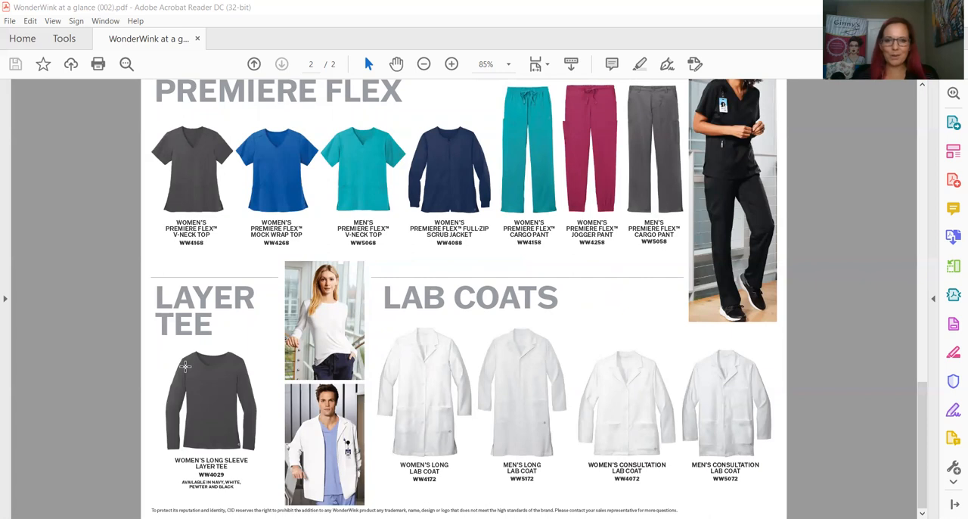
mouse_move(527, 64)
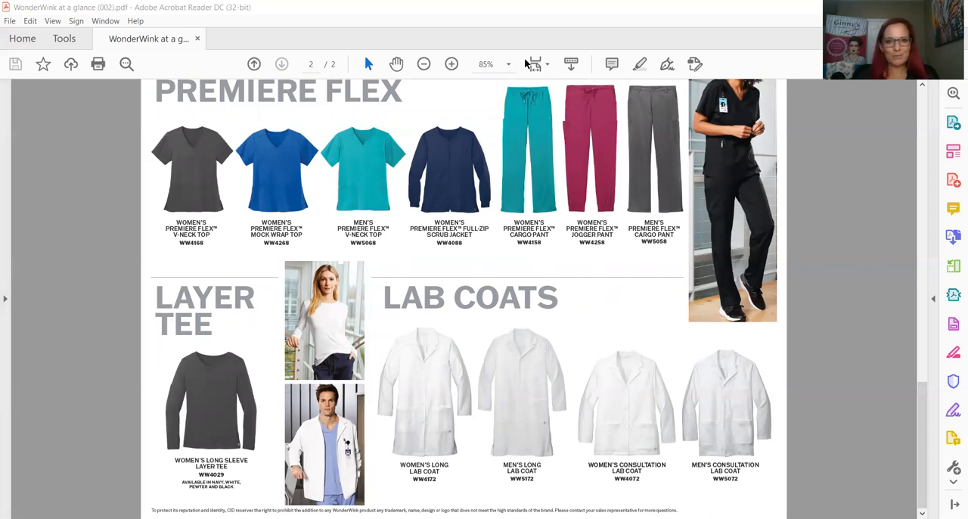
mouse_move(541, 45)
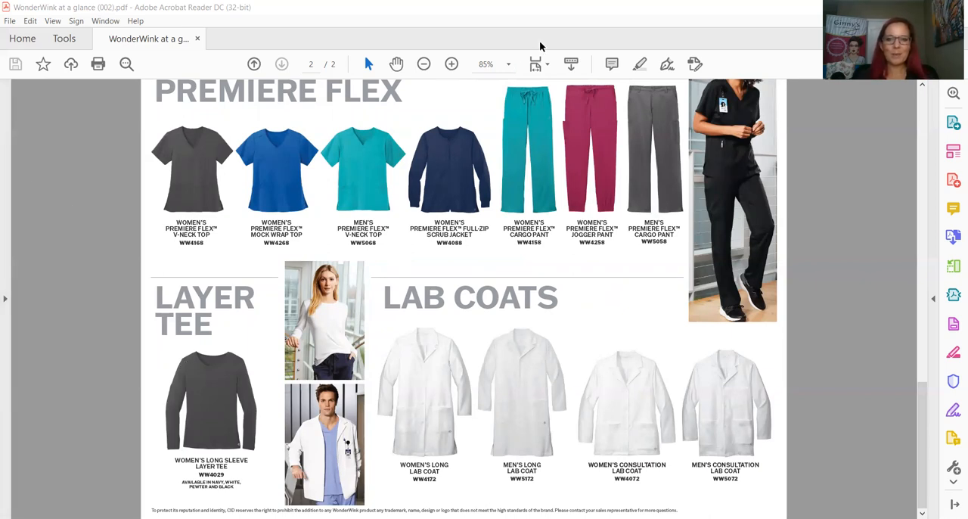